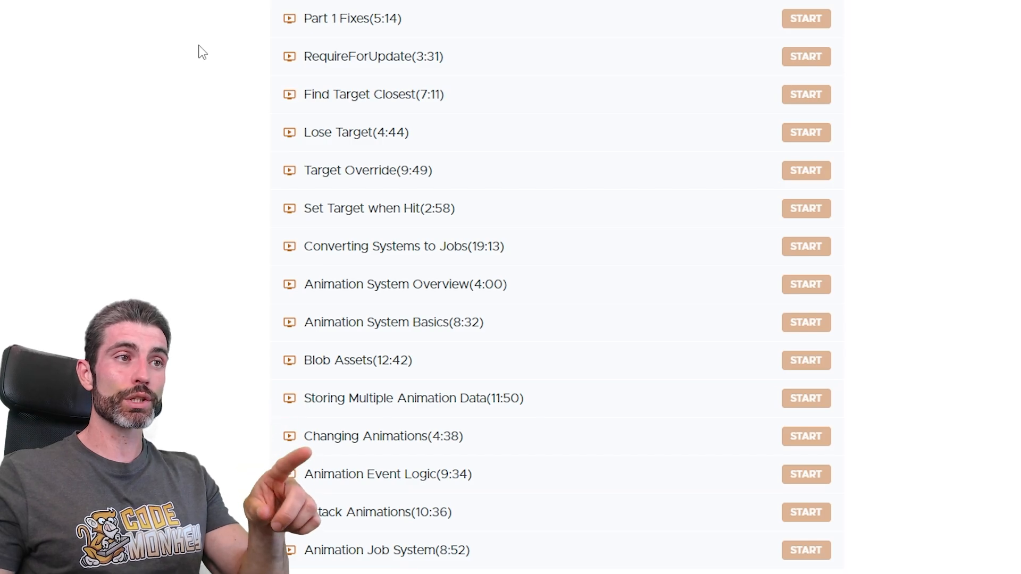
{"action": "mouse_move", "coordinate": [393, 65]}
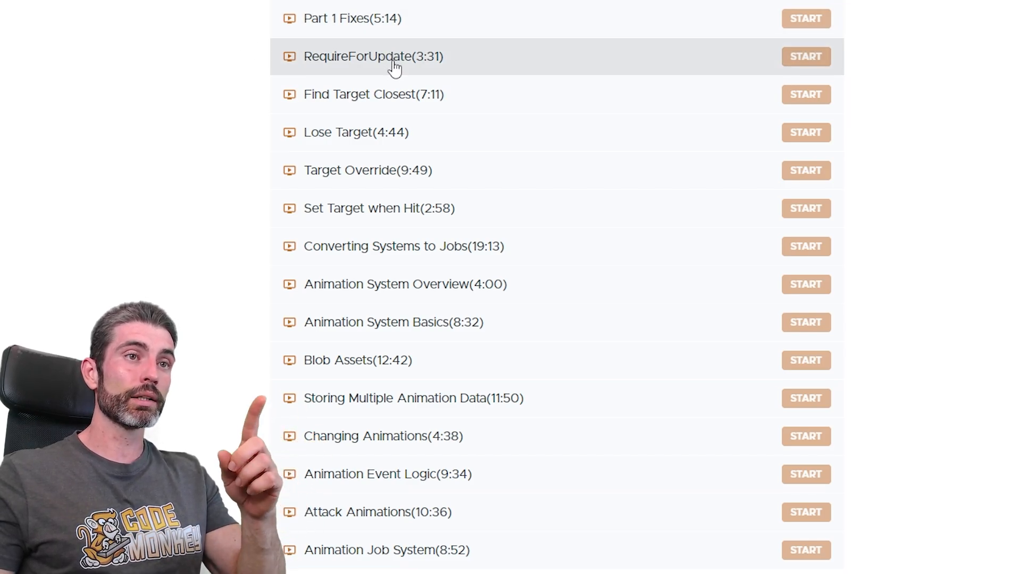
{"action": "mouse_move", "coordinate": [400, 246]}
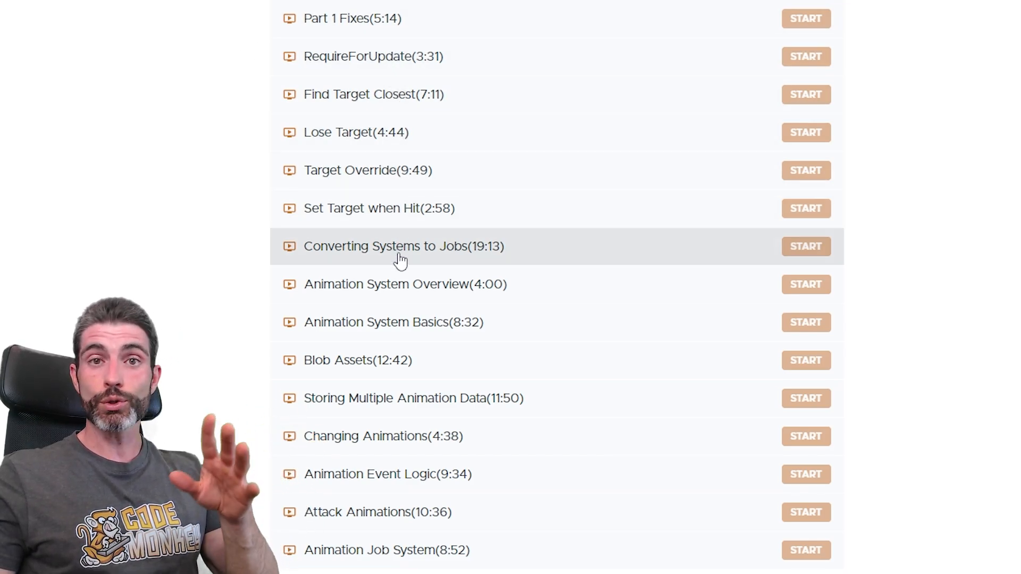
{"action": "mouse_move", "coordinate": [372, 518]}
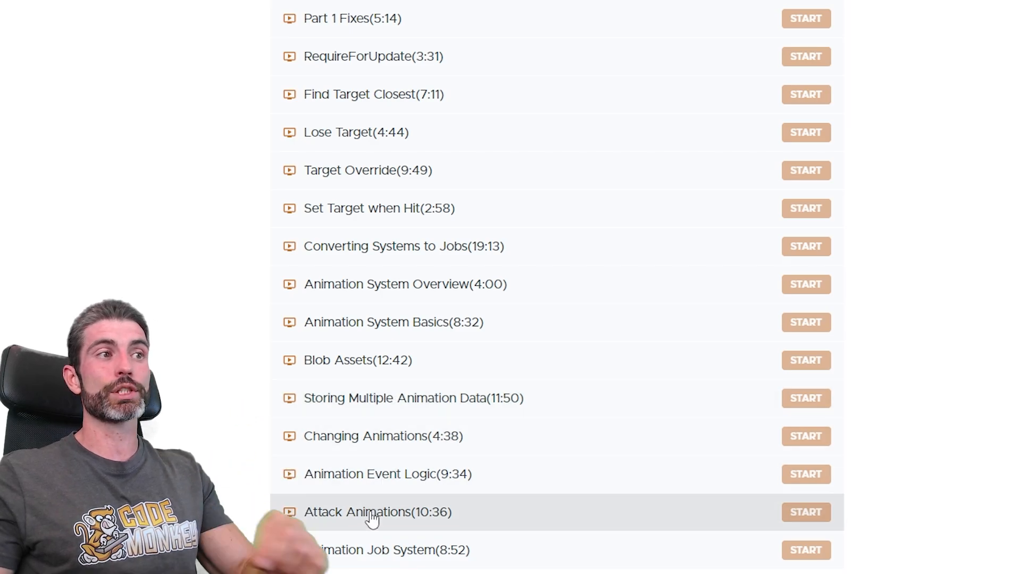
- Switch from the Chrome lecture list to Visual Studio showing AnimationDataHolderAuthoring.cs blob-builder code
{"action": "left_click", "coordinate": [805, 512]}
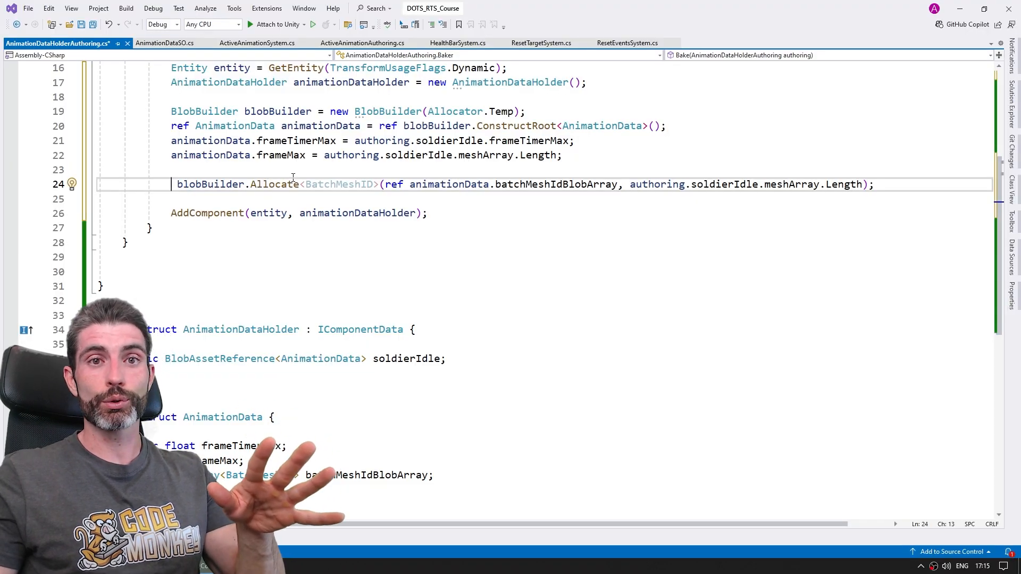
- Enter the BlobBuilder code for baking the idle animation and review the surrounding job code
{"action": "type", "text": "BlobBuilde"}
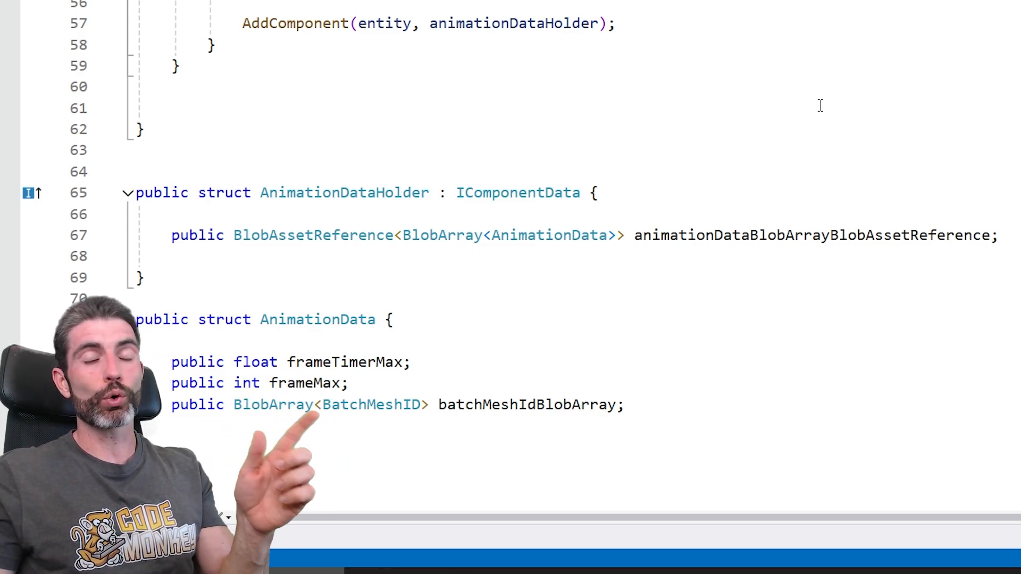
{"action": "scroll", "scroll_direction": "up", "scroll_amount": 3}
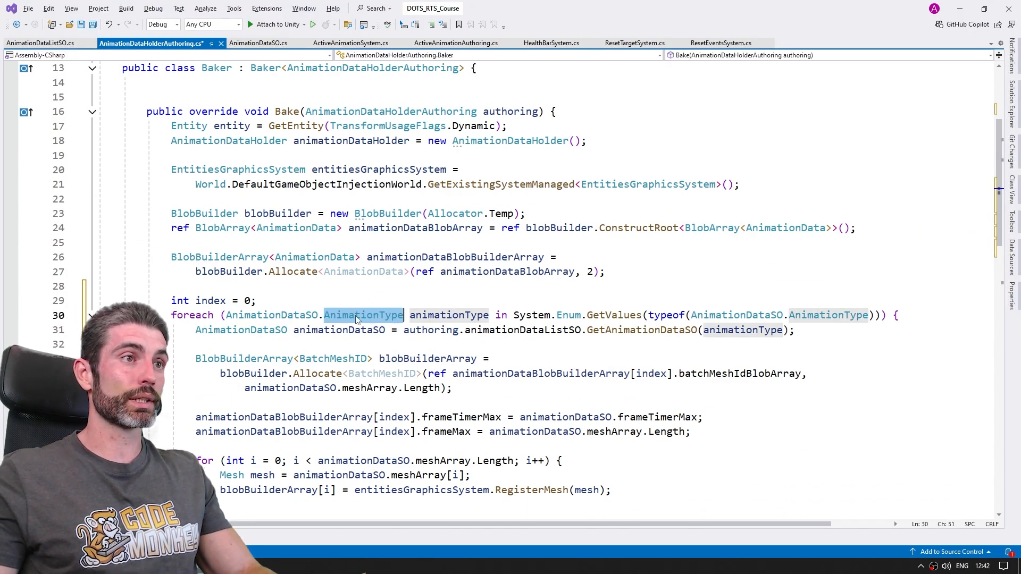
{"action": "mouse_move", "coordinate": [364, 315]}
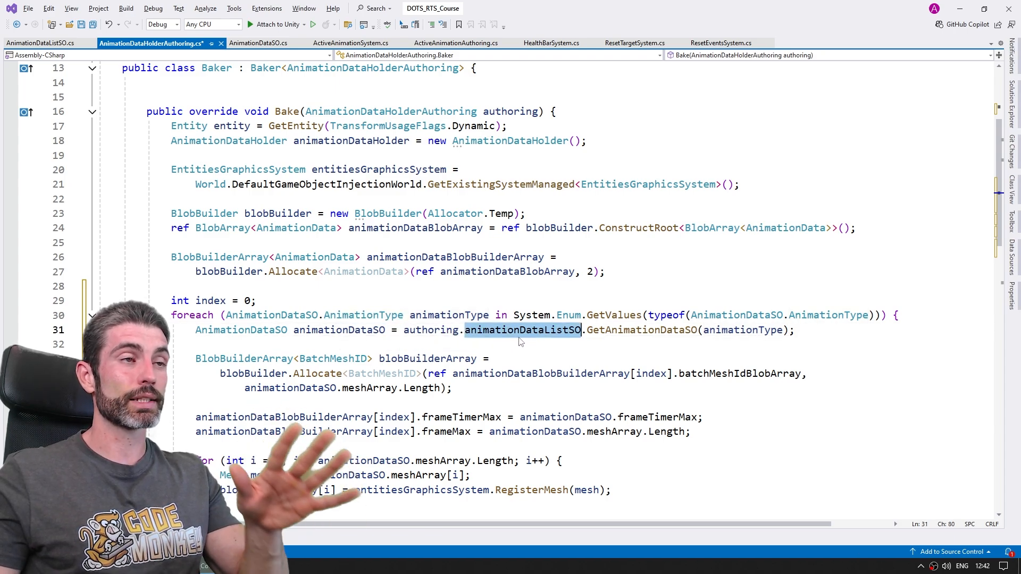
{"action": "scroll", "scroll_direction": "down", "scroll_amount": 3}
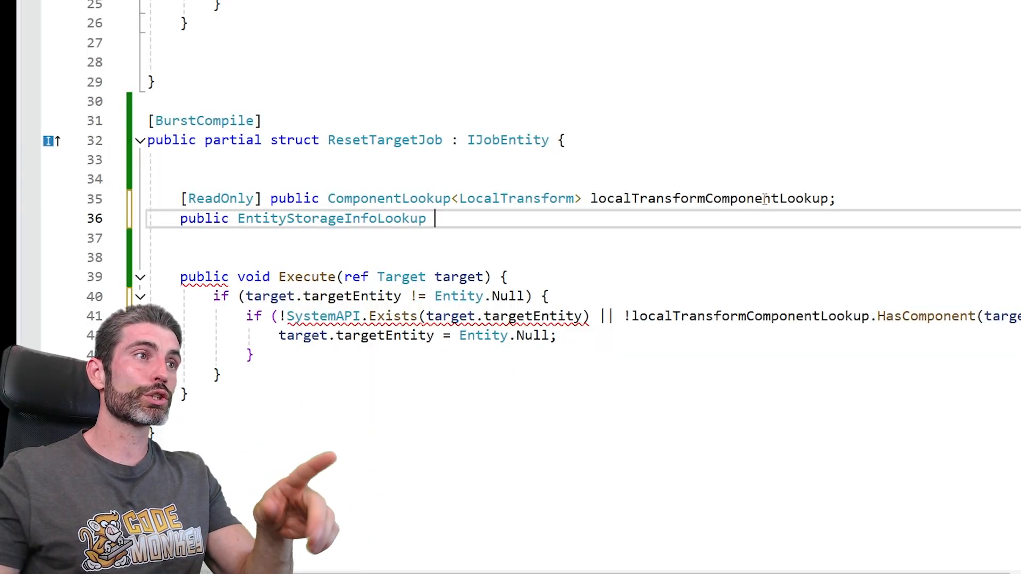
- Add an EntityStorageInfoLookup field with the [ReadOnly] attribute to ResetTargetJob
{"action": "type", "text": "EntityStorageInfoLookup;"}
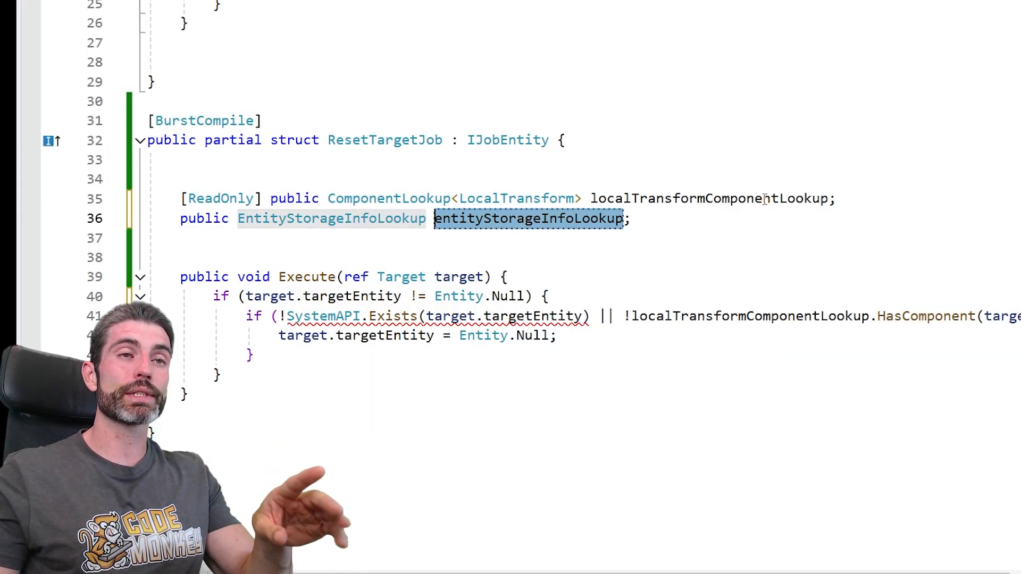
{"action": "type", "text": "[Read"}
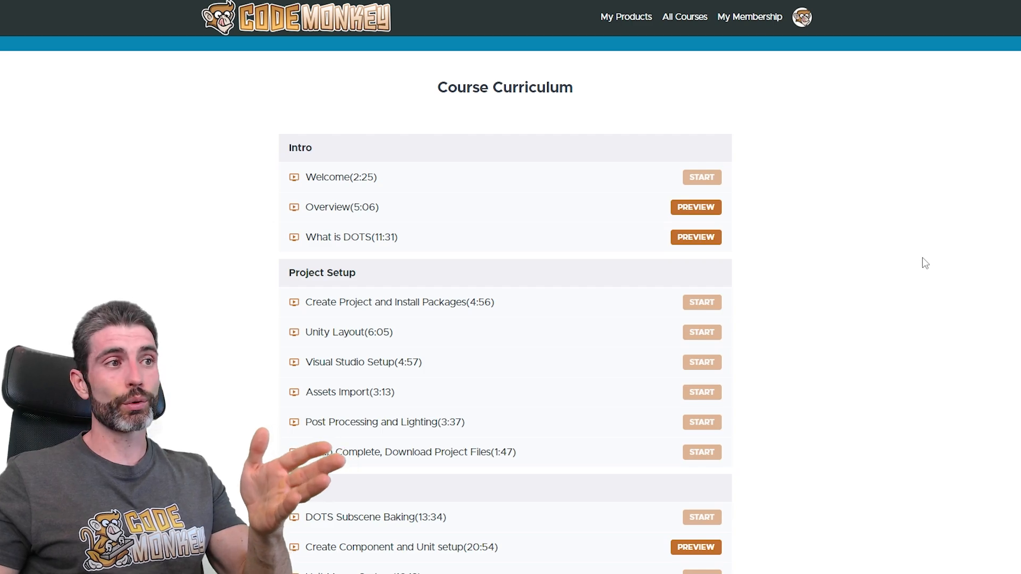
- Scroll the curriculum to the final lectures ending with Animation Job System
{"action": "scroll", "scroll_direction": "down", "scroll_amount": 3}
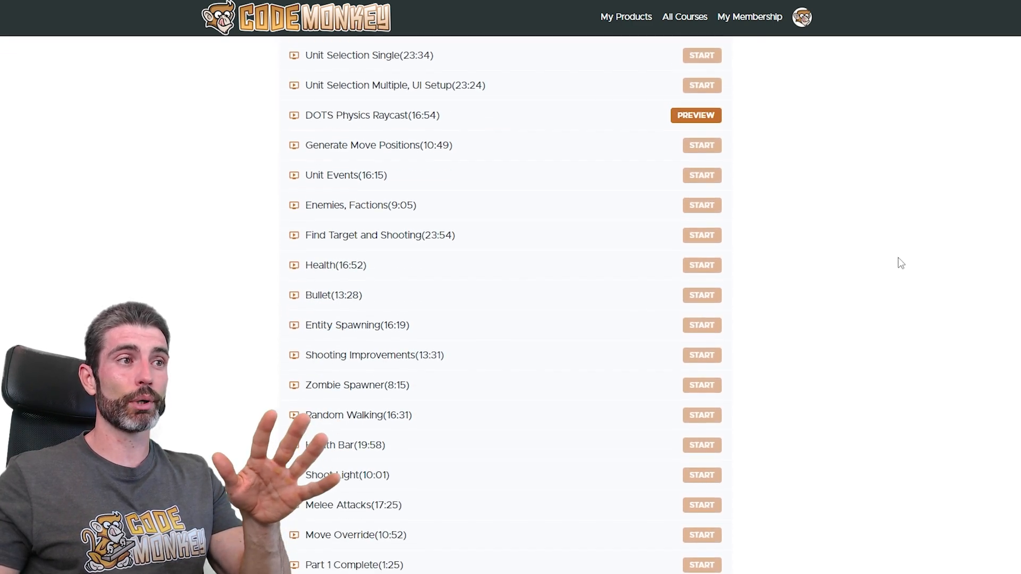
{"action": "scroll", "scroll_direction": "down", "scroll_amount": 3}
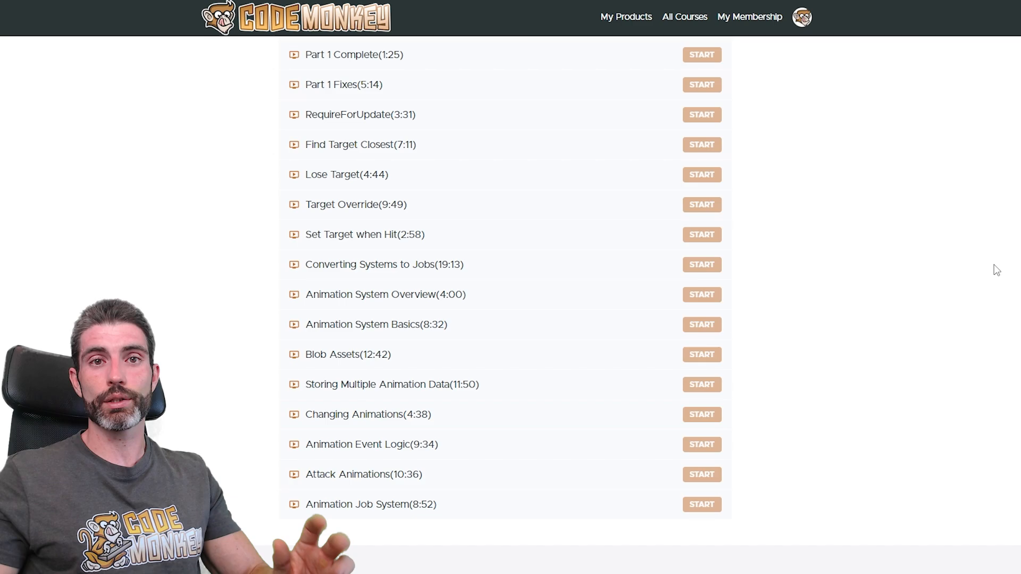
{"action": "scroll", "scroll_direction": "down", "scroll_amount": 3}
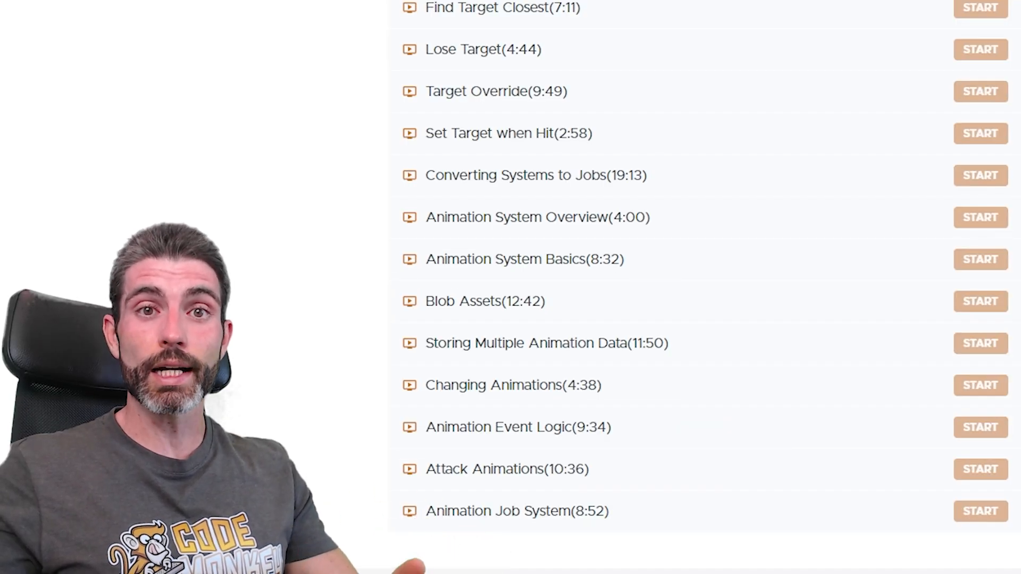